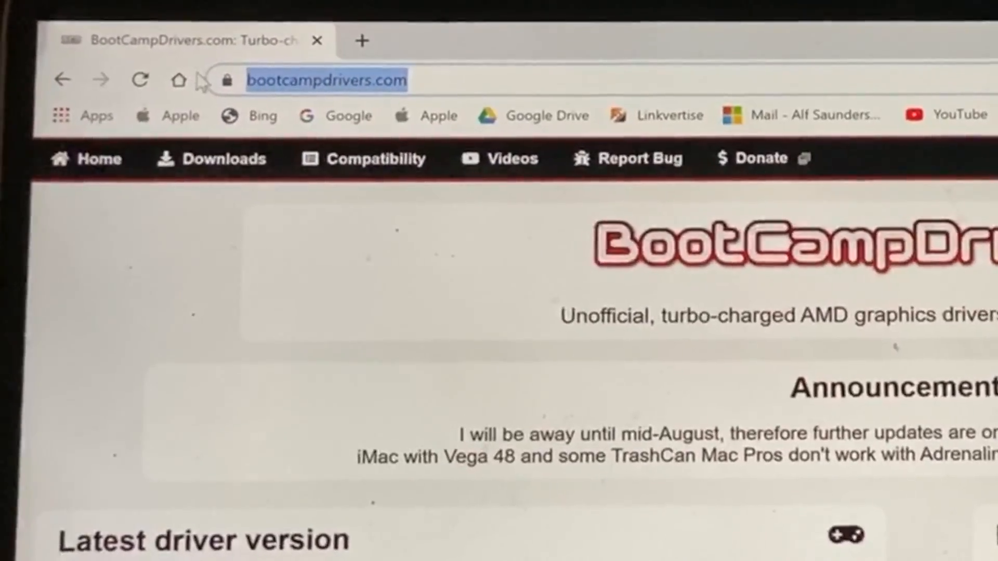
Open the Adrenalin April 2020 Blue Enterprise edition download from BootCampDrivers' driver list
{"action": "left_click", "coordinate": [216, 159]}
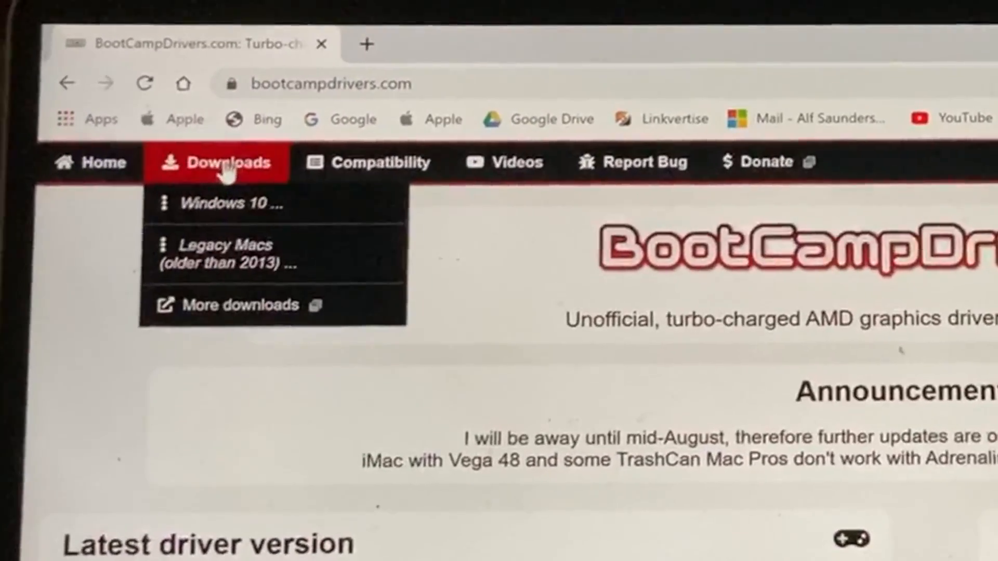
{"action": "mouse_move", "coordinate": [229, 210]}
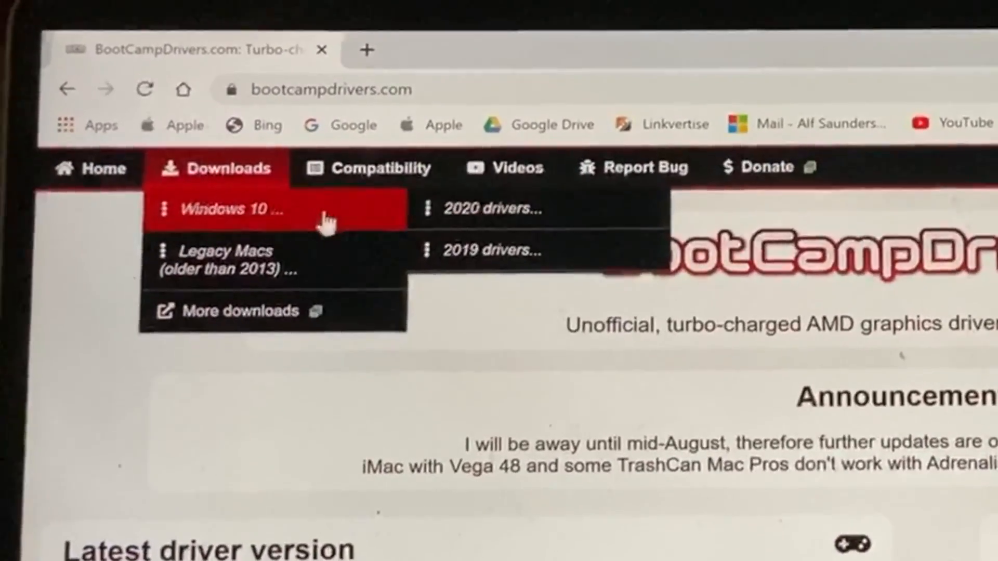
{"action": "mouse_move", "coordinate": [497, 207]}
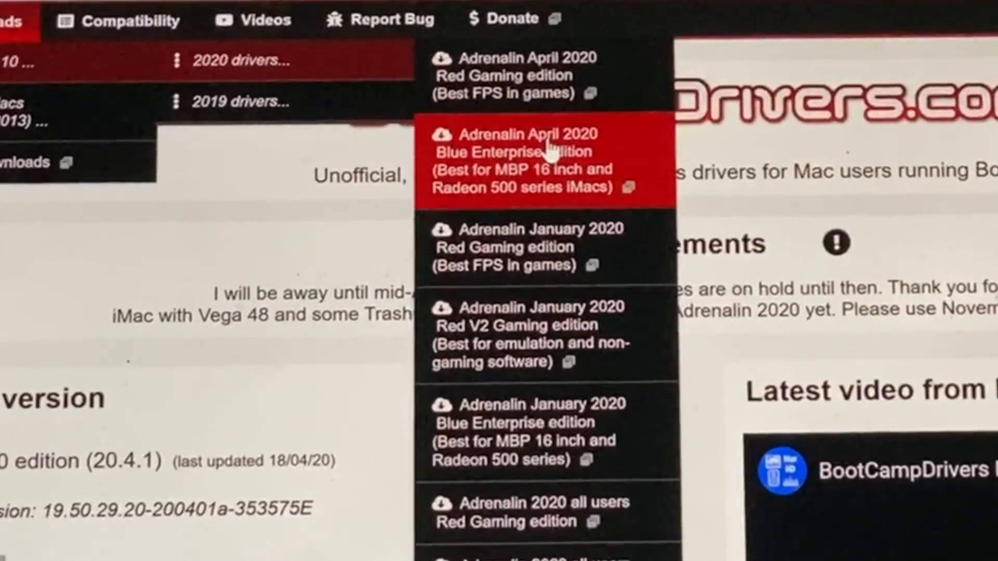
{"action": "scroll", "scroll_direction": "down", "scroll_amount": 3}
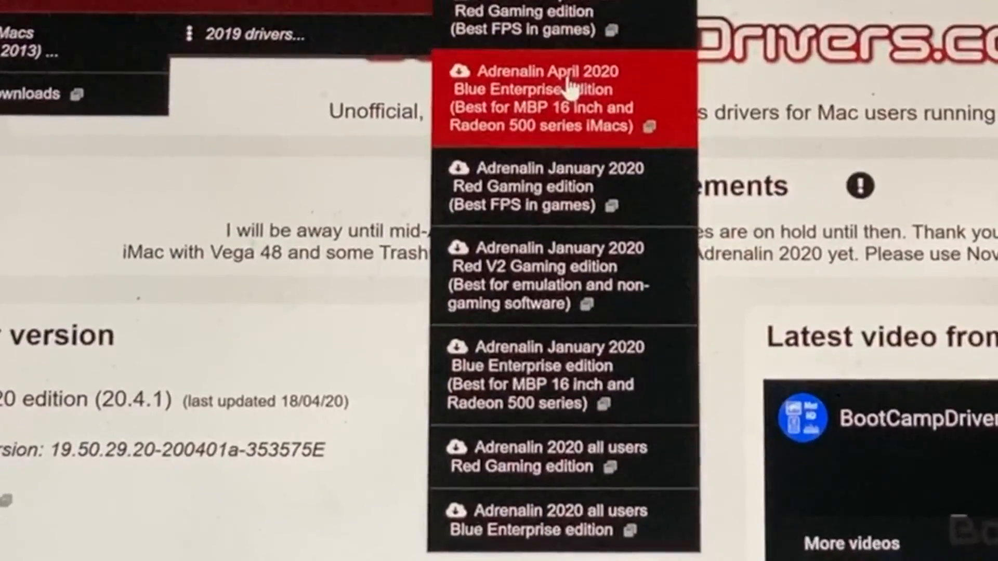
{"action": "left_click", "coordinate": [541, 98]}
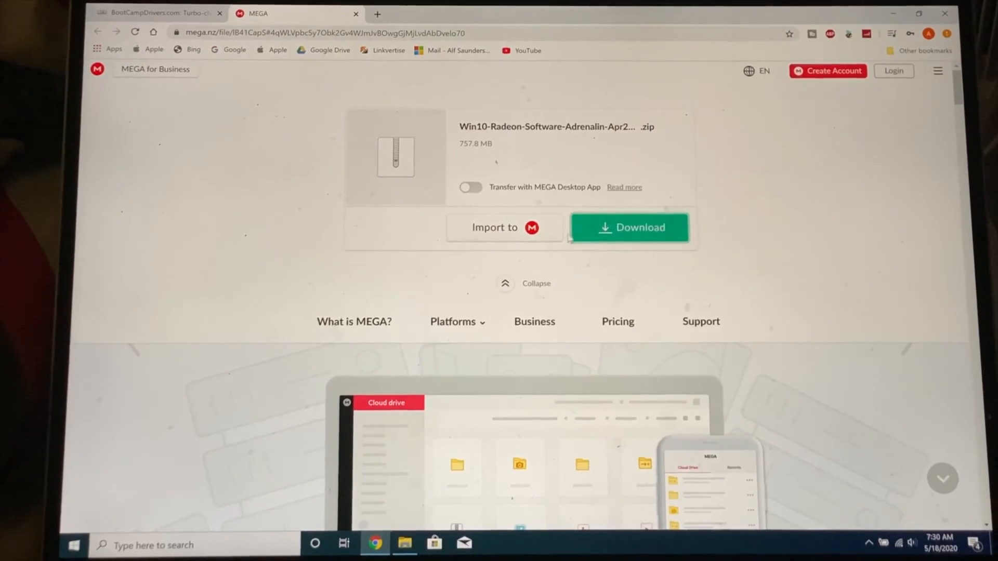
Download the 757.8 MB Adrenalin driver zip from MEGA, allowing on-device file storage
{"action": "left_click", "coordinate": [629, 227]}
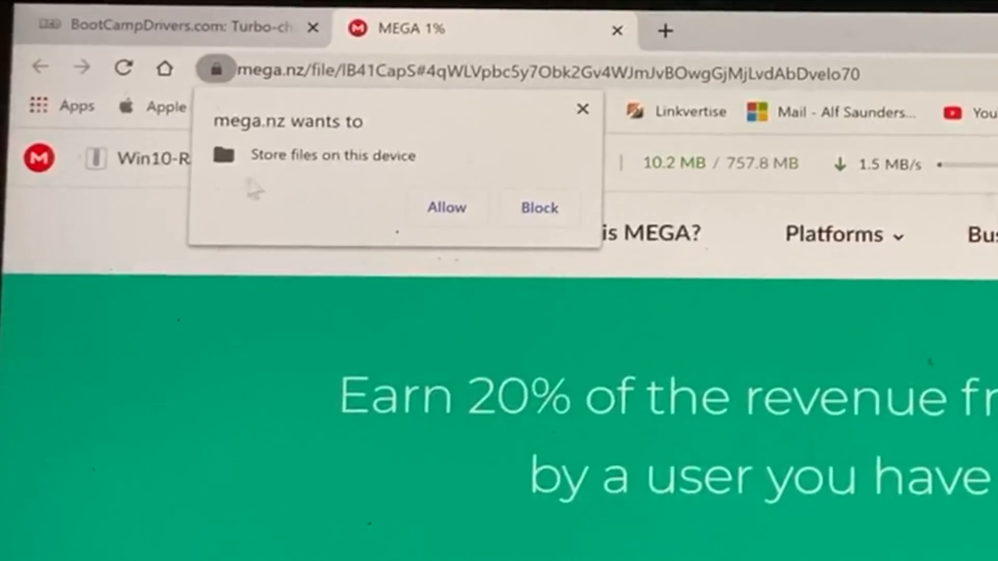
{"action": "left_click", "coordinate": [446, 208]}
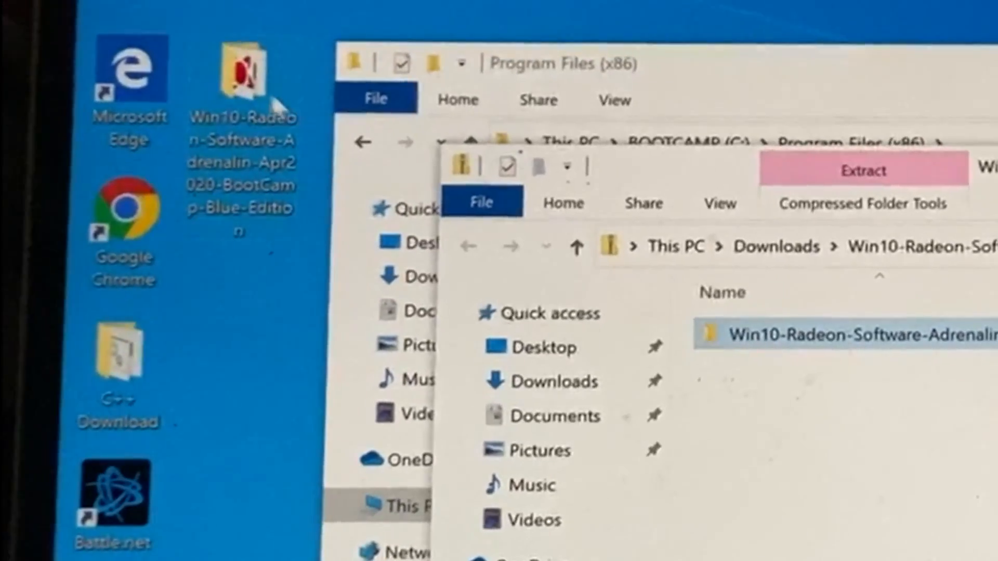
Open the extracted Blue Edition folder and unpack DDU v18.0.2.3 inside it
{"action": "double_click", "coordinate": [827, 335]}
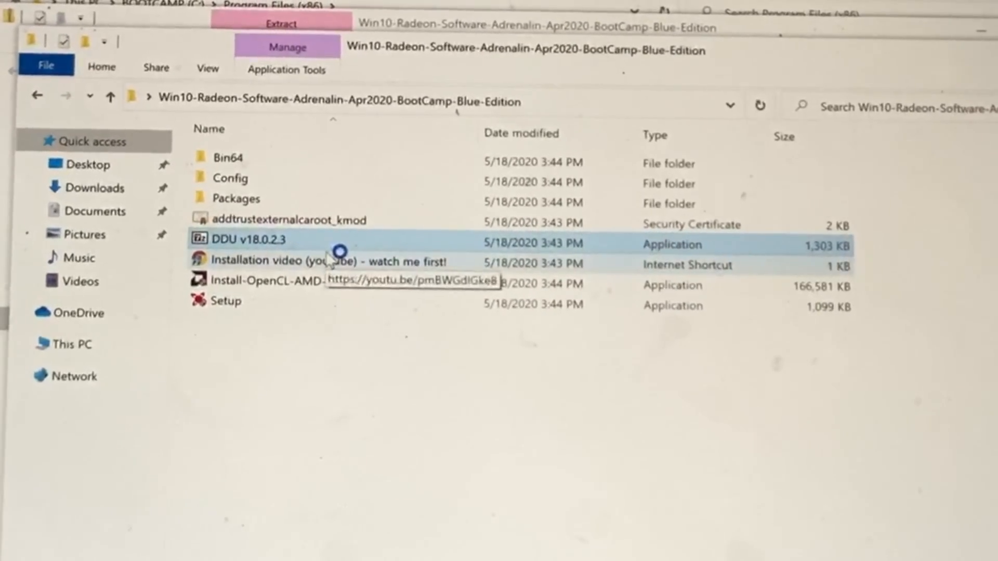
{"action": "double_click", "coordinate": [247, 240]}
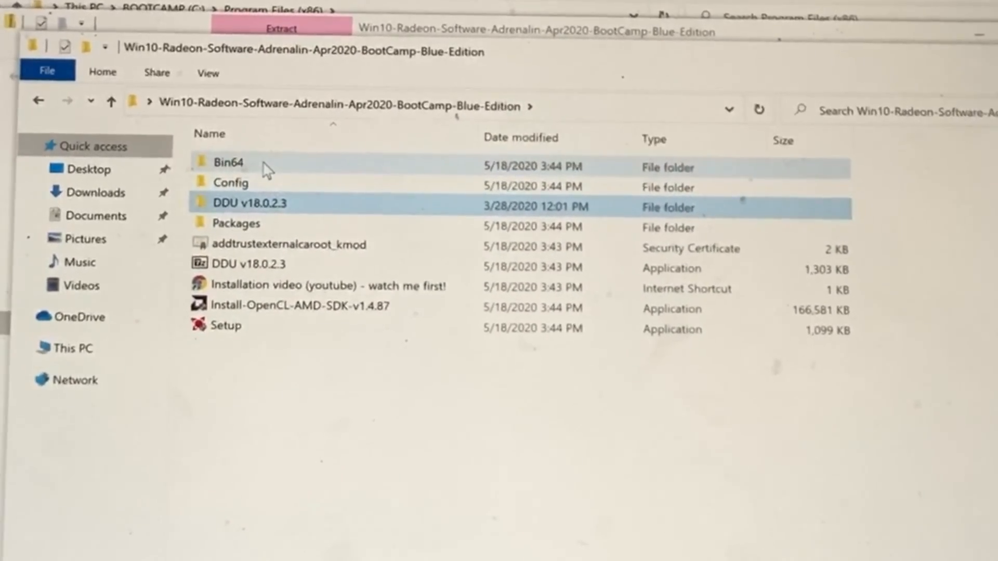
Launch AMDCleanupUtility from Bin64 and accept rebooting into Safe Mode
{"action": "double_click", "coordinate": [229, 165]}
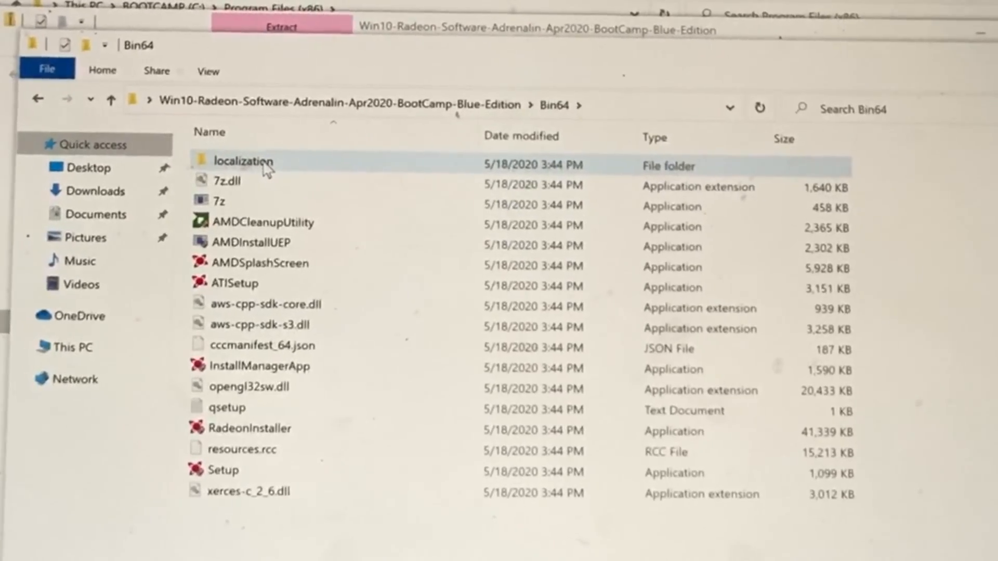
{"action": "left_click", "coordinate": [260, 230]}
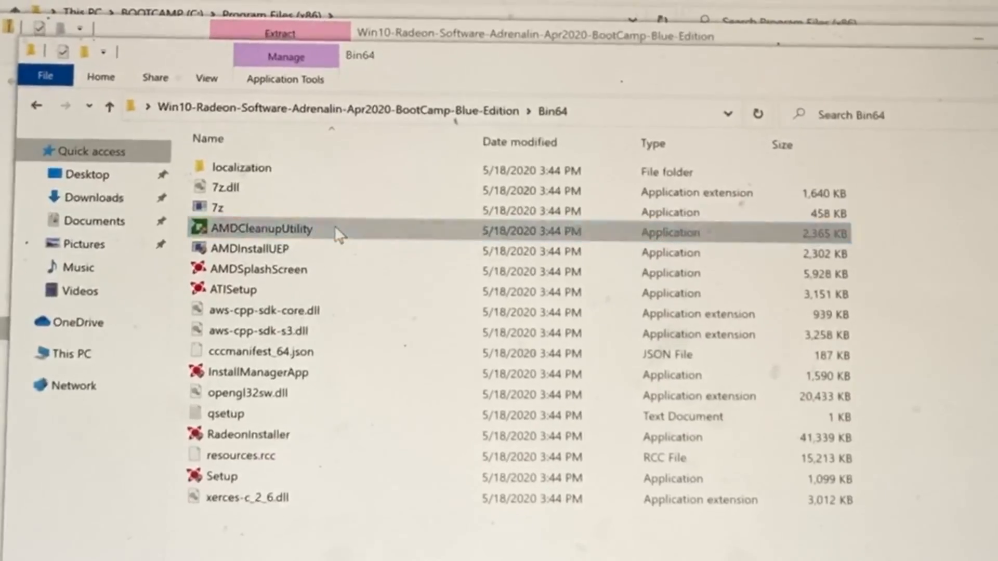
{"action": "double_click", "coordinate": [261, 229]}
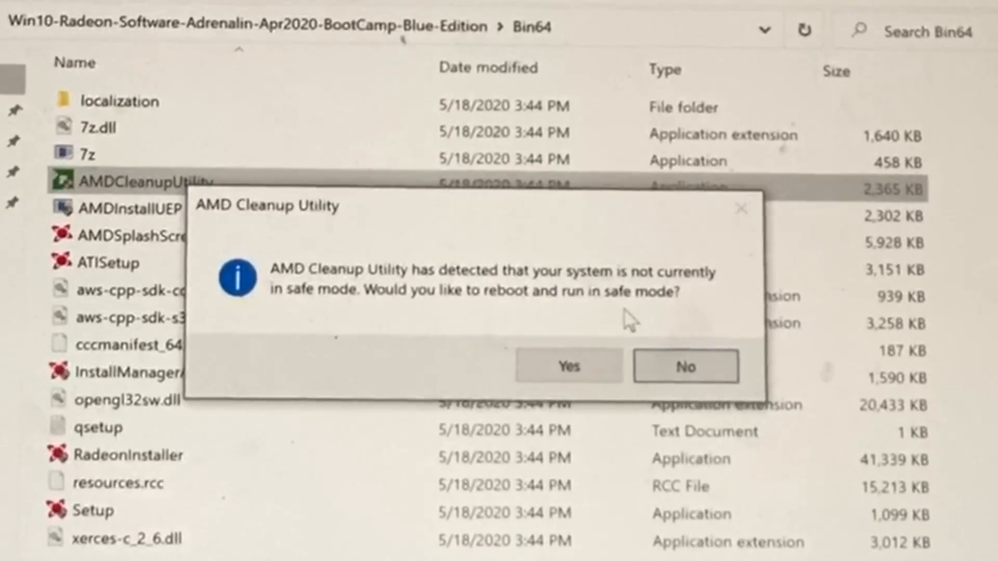
{"action": "left_click", "coordinate": [567, 365]}
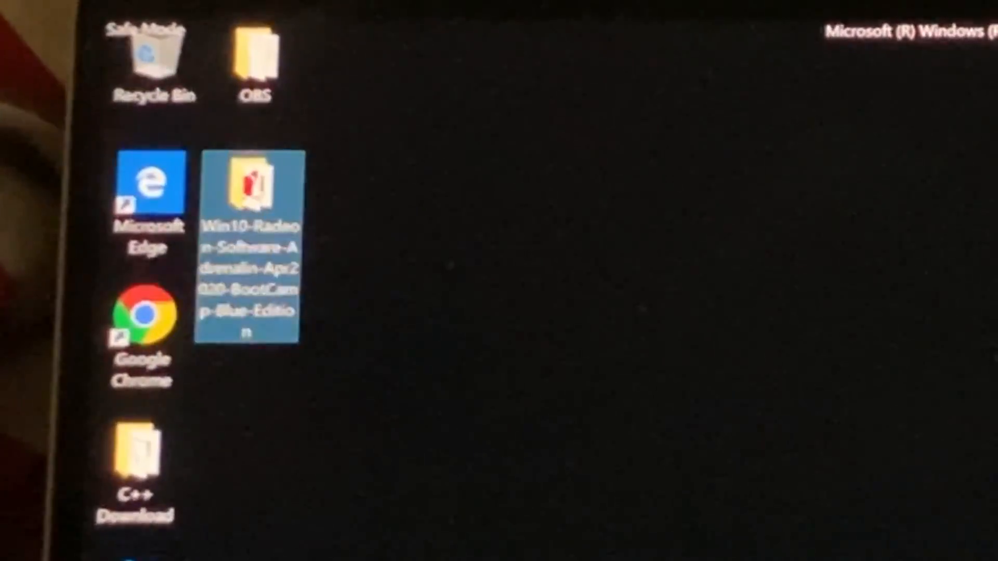
Launch Display Driver Uninstaller from the DDU v18.0.2.3 folder on the desktop
{"action": "double_click", "coordinate": [248, 184]}
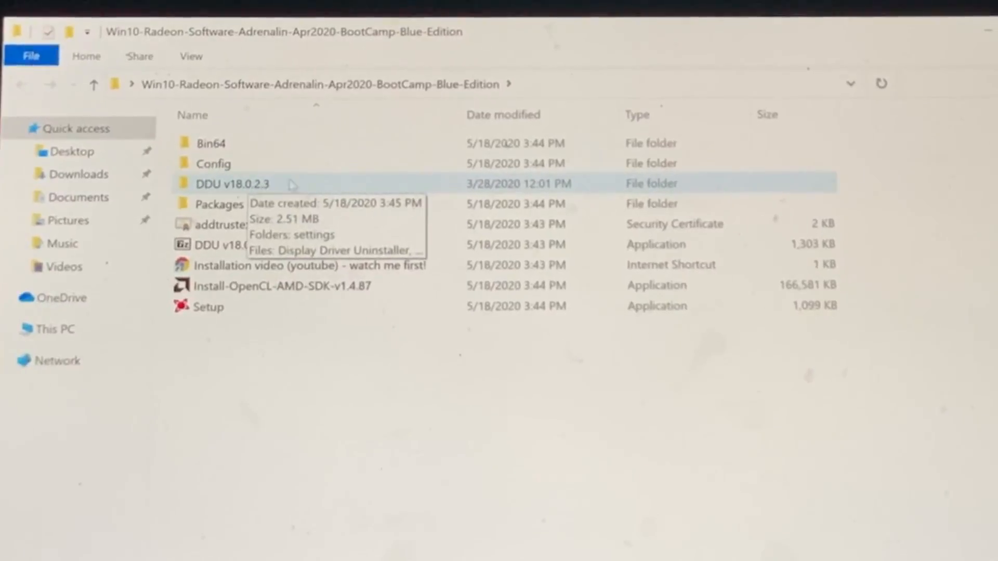
{"action": "double_click", "coordinate": [232, 183]}
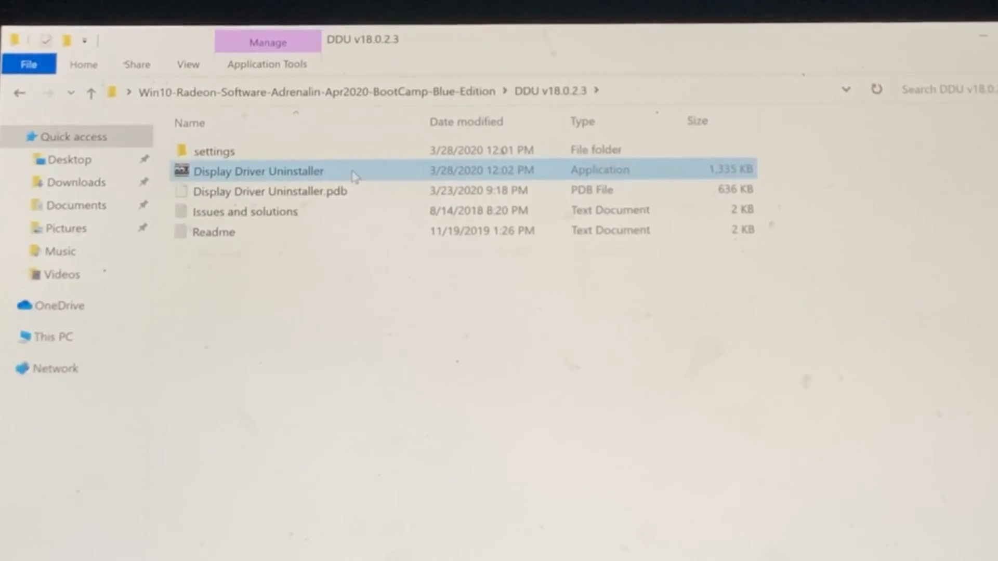
{"action": "double_click", "coordinate": [259, 170]}
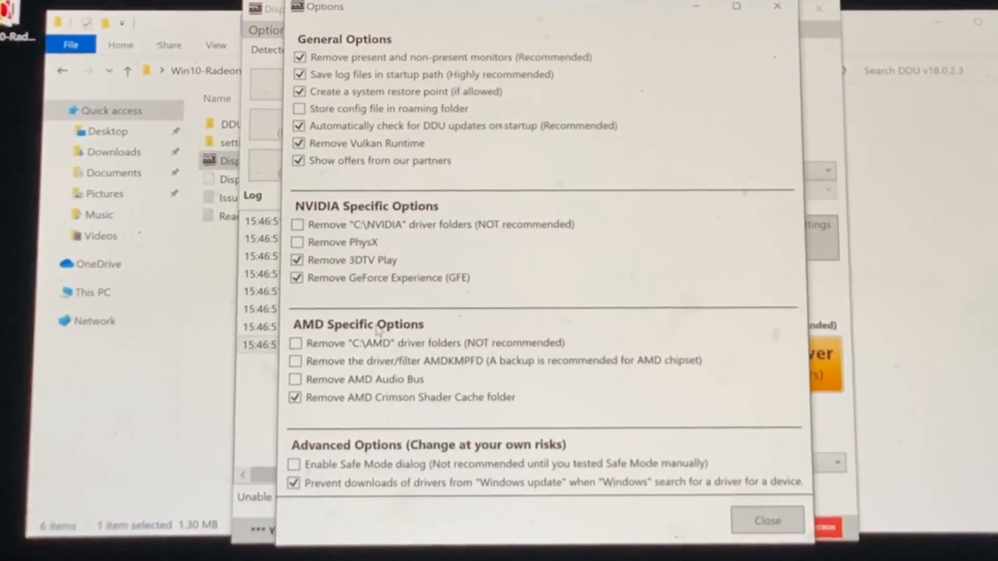
Enable removal of C:\AMD folders and the AMDKMPFD filter driver, and select GPU device type
{"action": "left_click", "coordinate": [297, 344]}
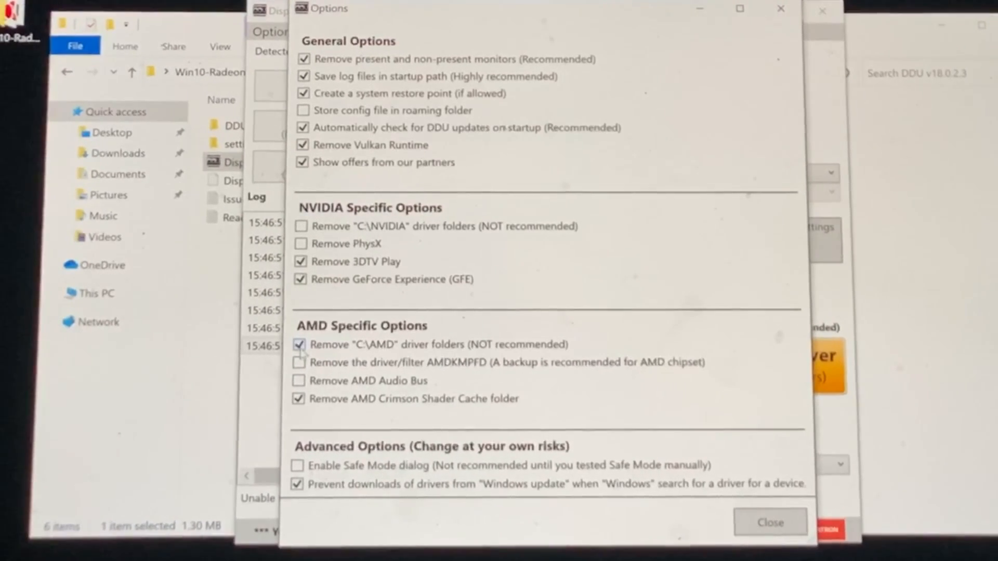
{"action": "left_click", "coordinate": [297, 381]}
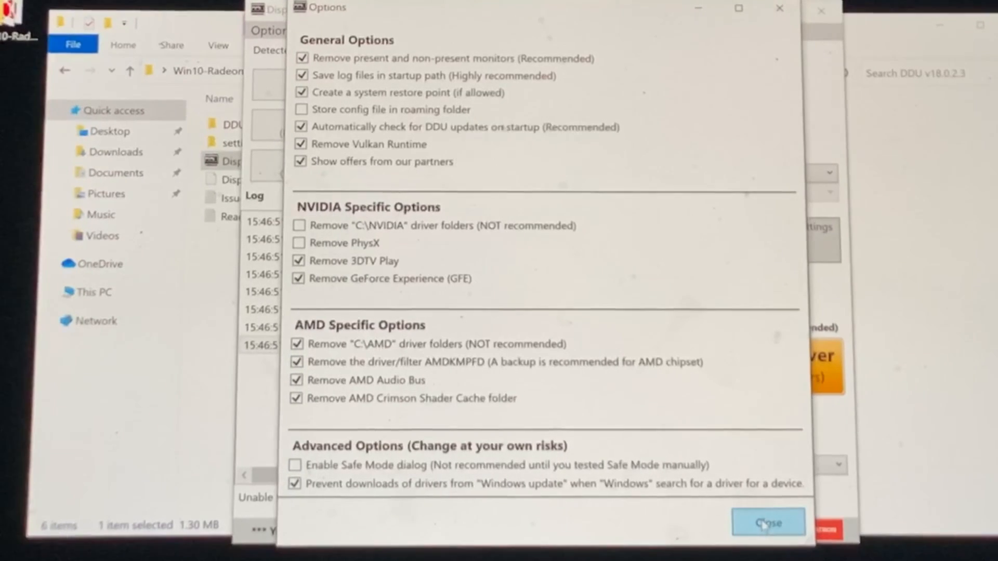
{"action": "left_click", "coordinate": [767, 523]}
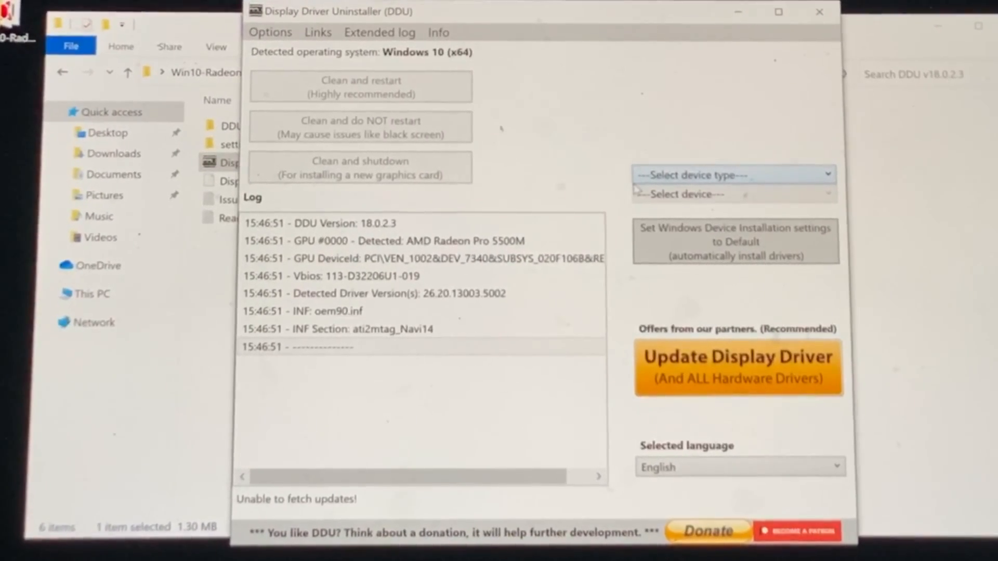
{"action": "left_click", "coordinate": [732, 173]}
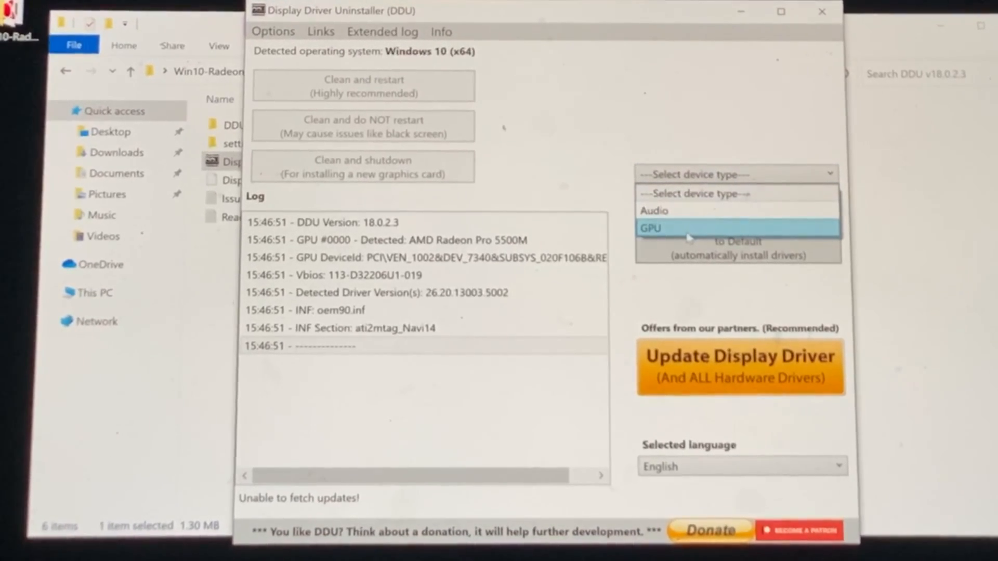
{"action": "left_click", "coordinate": [650, 228]}
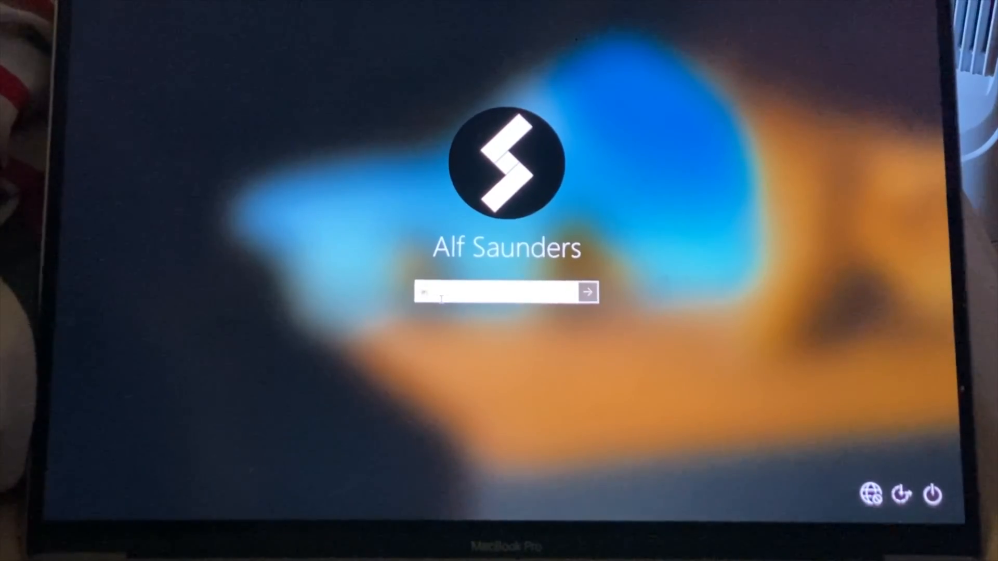
Sign in to Windows with the account password
{"action": "type", "text": "password"}
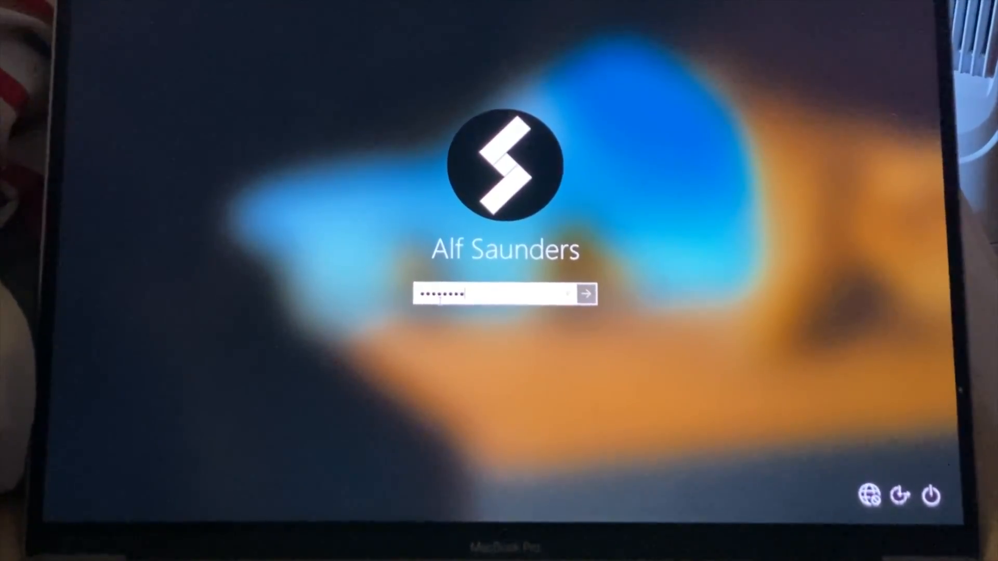
{"action": "left_click", "coordinate": [587, 294]}
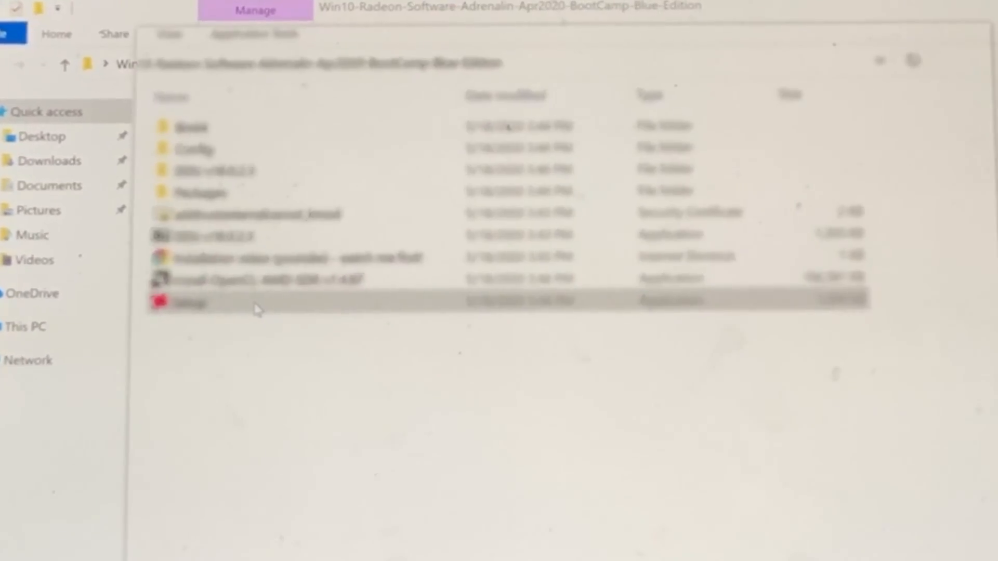
Run Radeon Software 20.4.1 Setup with Factory Reset enabled and start installing
{"action": "double_click", "coordinate": [187, 303]}
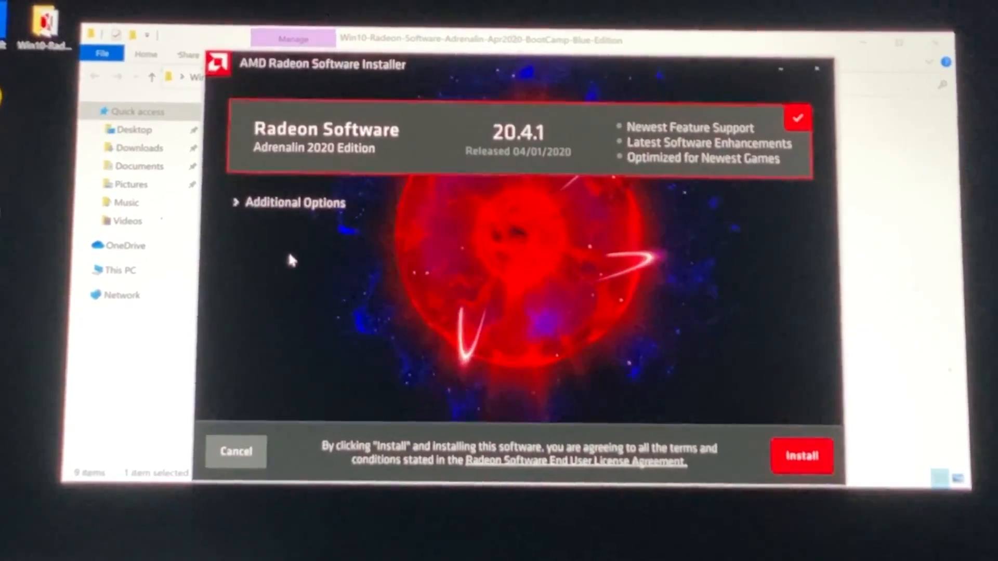
{"action": "left_click", "coordinate": [295, 202]}
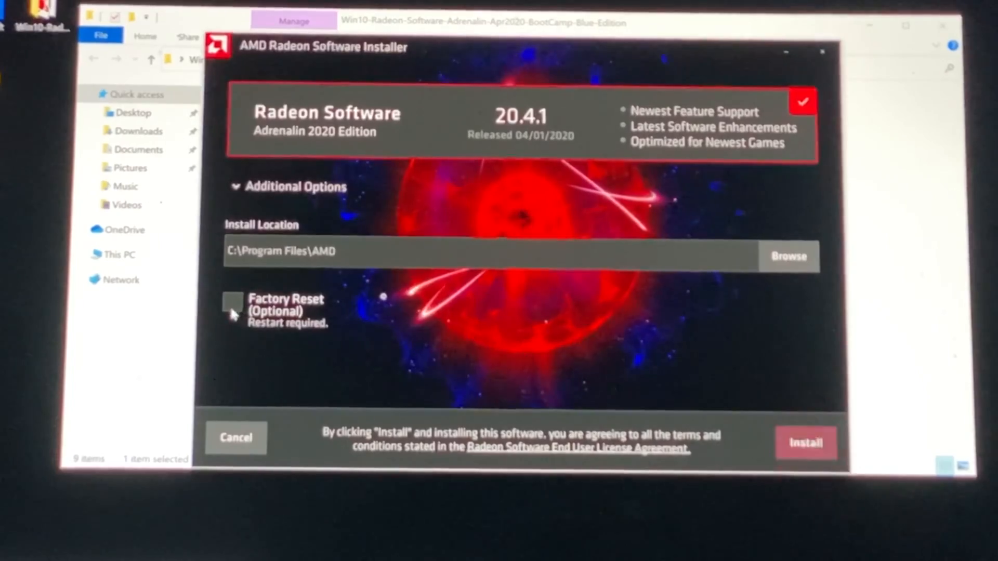
{"action": "left_click", "coordinate": [233, 304]}
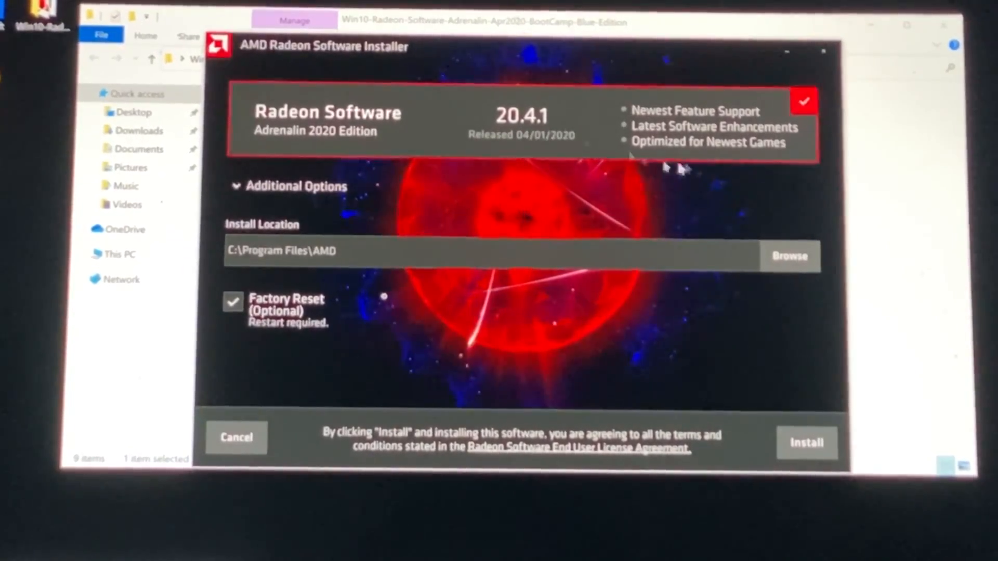
{"action": "left_click", "coordinate": [806, 442]}
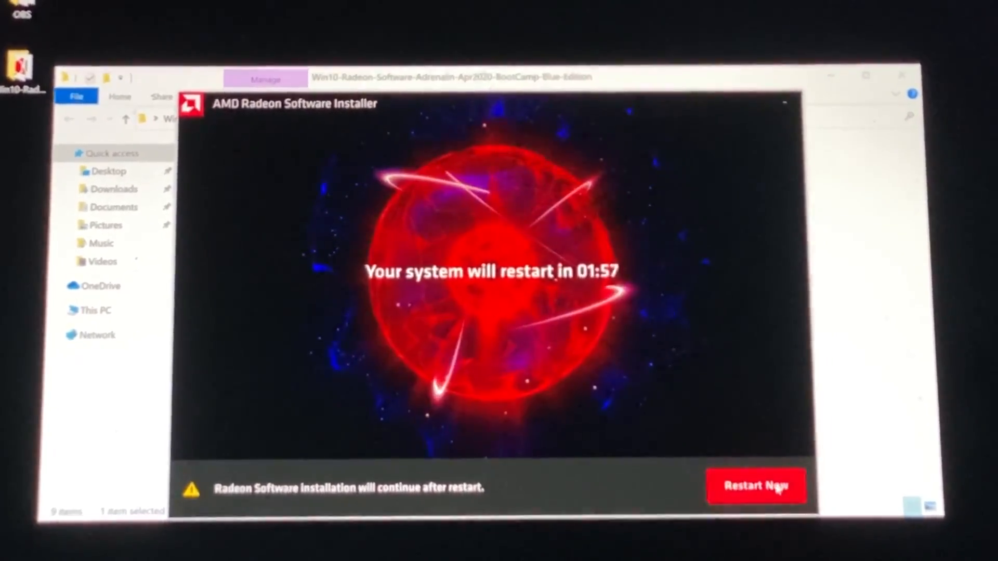
Restart the computer now from the installer's countdown screen
{"action": "left_click", "coordinate": [757, 485]}
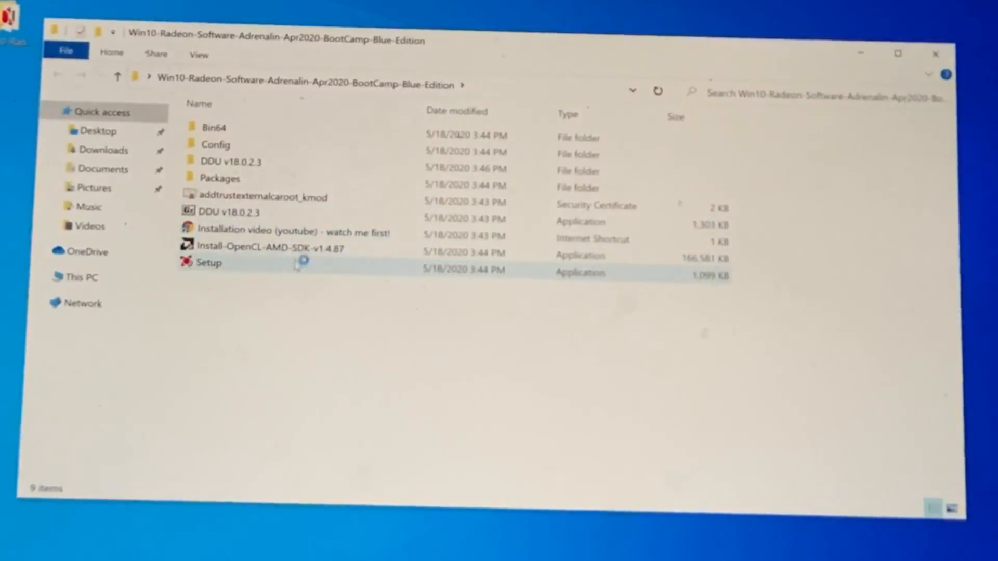
Relaunch Setup from the Blue Edition folder and start installing with Factory Reset on
{"action": "double_click", "coordinate": [209, 263]}
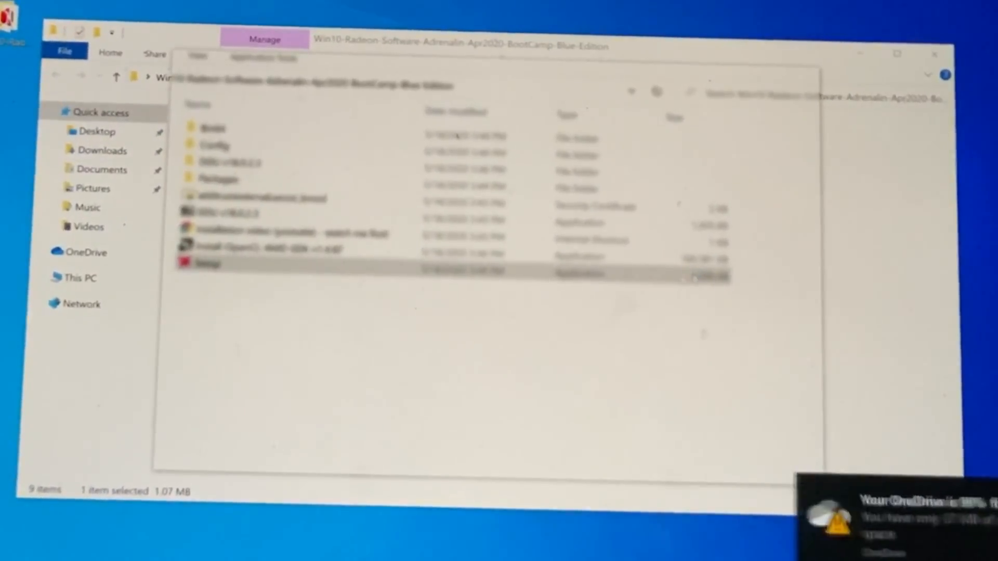
{"action": "double_click", "coordinate": [210, 264]}
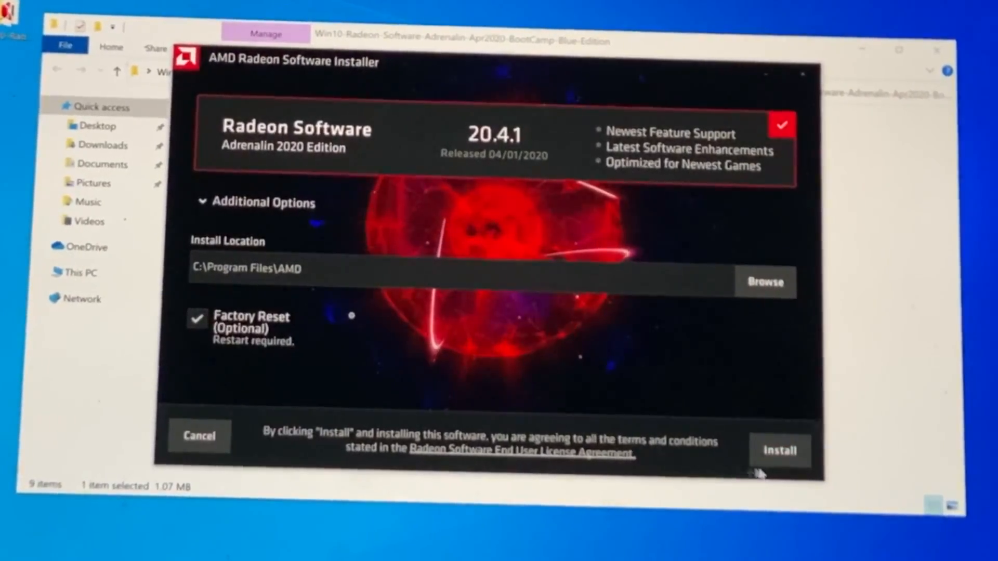
{"action": "left_click", "coordinate": [779, 450]}
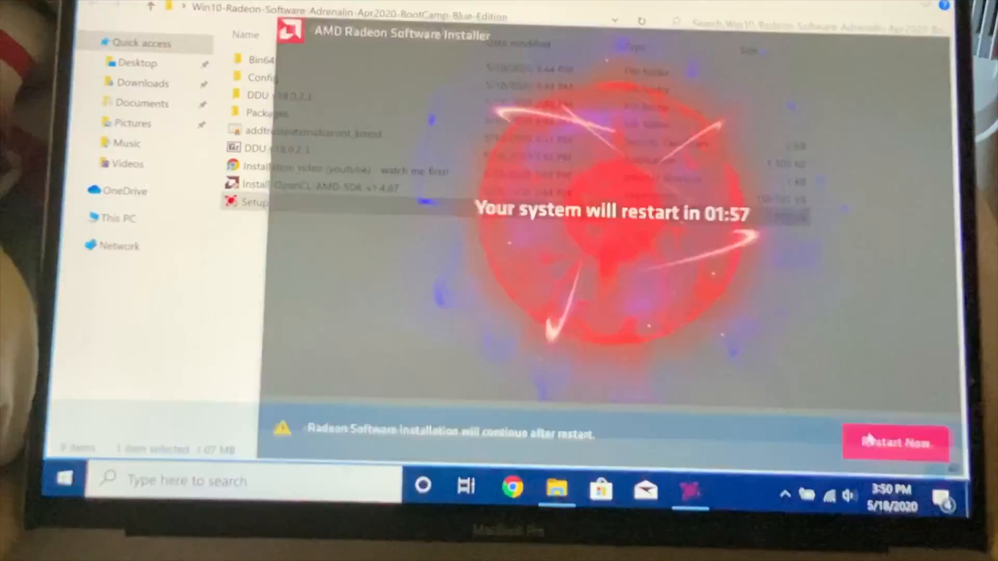
Restart immediately so the display driver installation resumes after reboot
{"action": "left_click", "coordinate": [894, 444]}
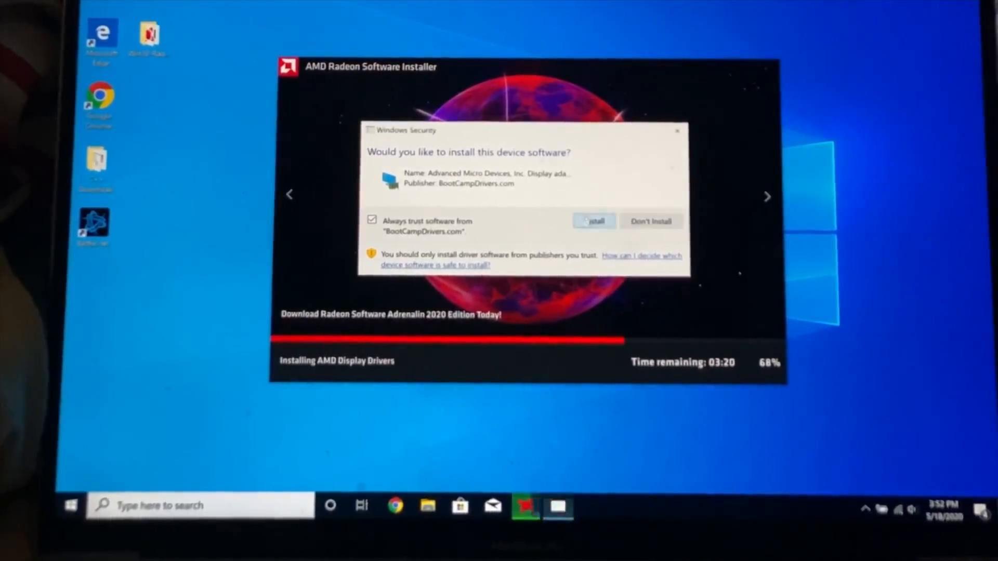
Allow the BootCampDrivers.com AMD display driver software to install
{"action": "left_click", "coordinate": [593, 221]}
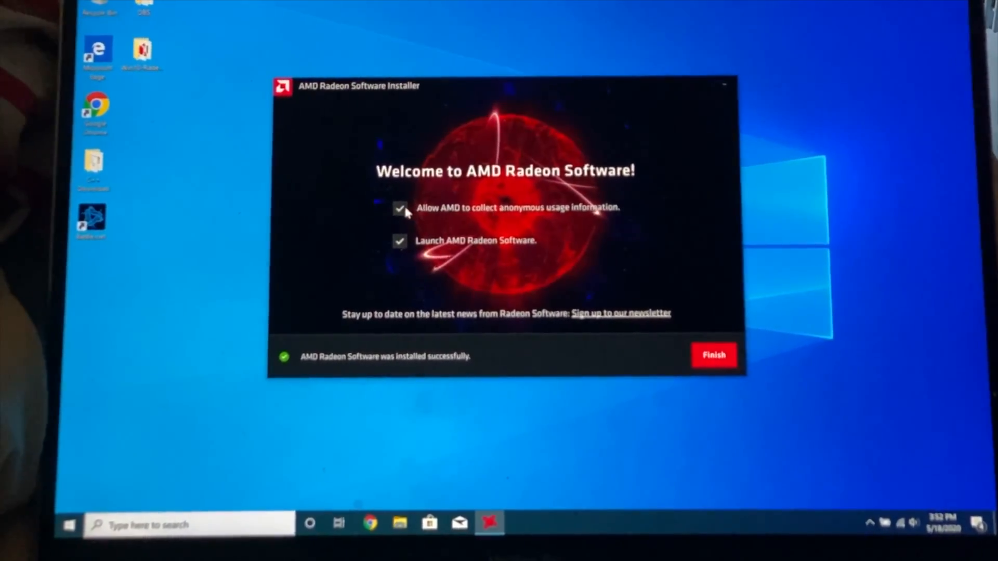
Turn off anonymous usage collection, then finish the installer and launch Radeon Software
{"action": "left_click", "coordinate": [400, 208]}
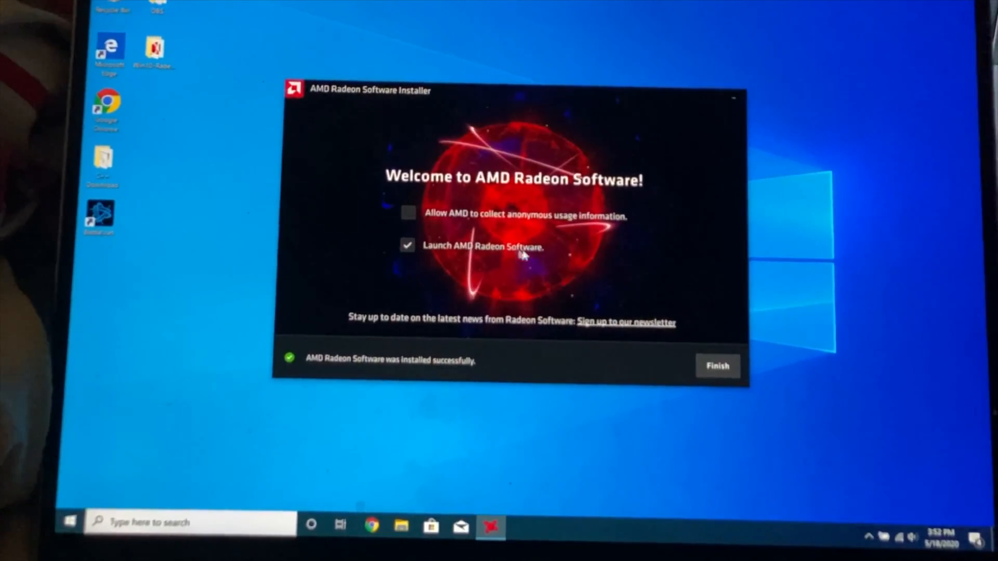
{"action": "left_click", "coordinate": [717, 366]}
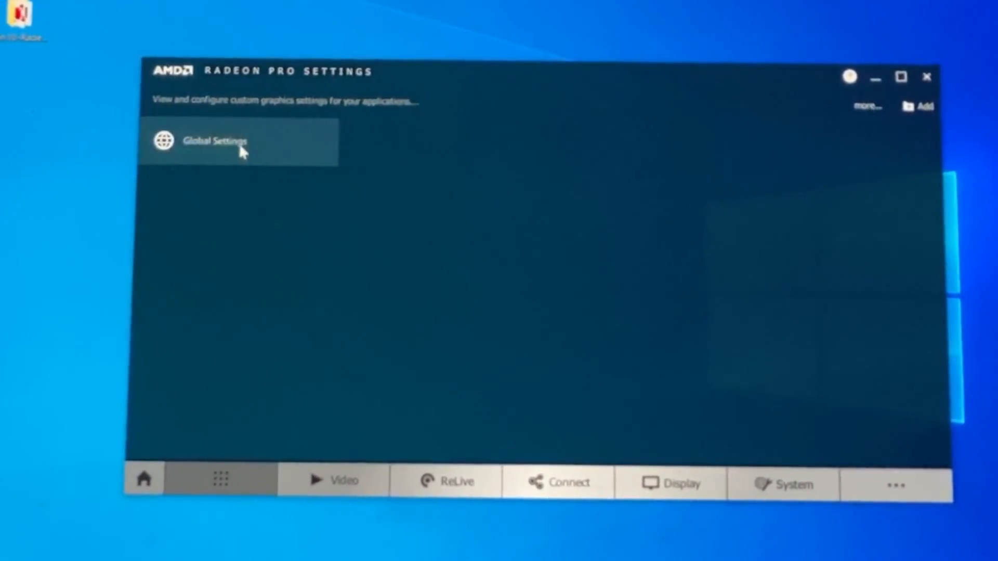
Open Global Settings from the Radeon Pro Settings home page
{"action": "left_click", "coordinate": [239, 141]}
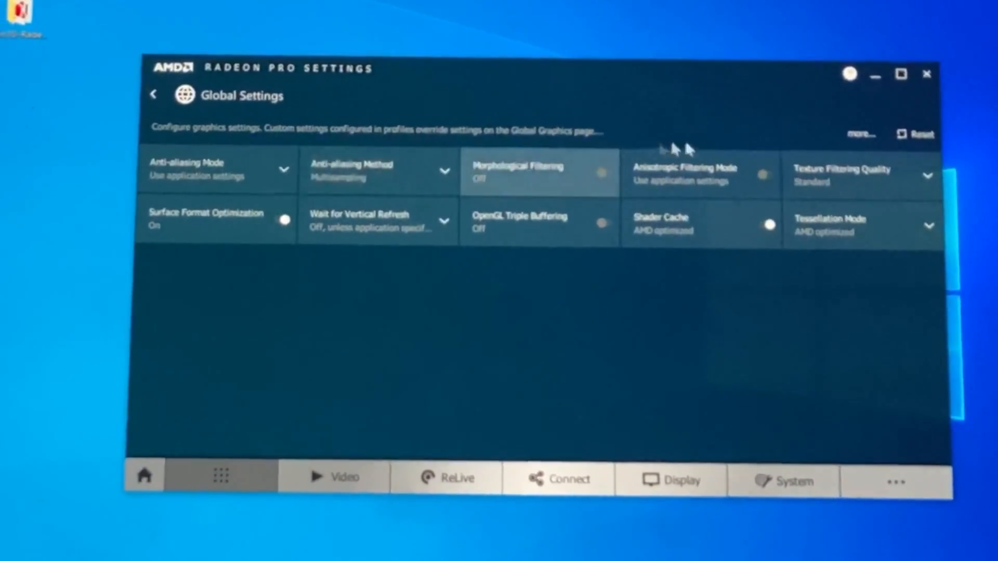